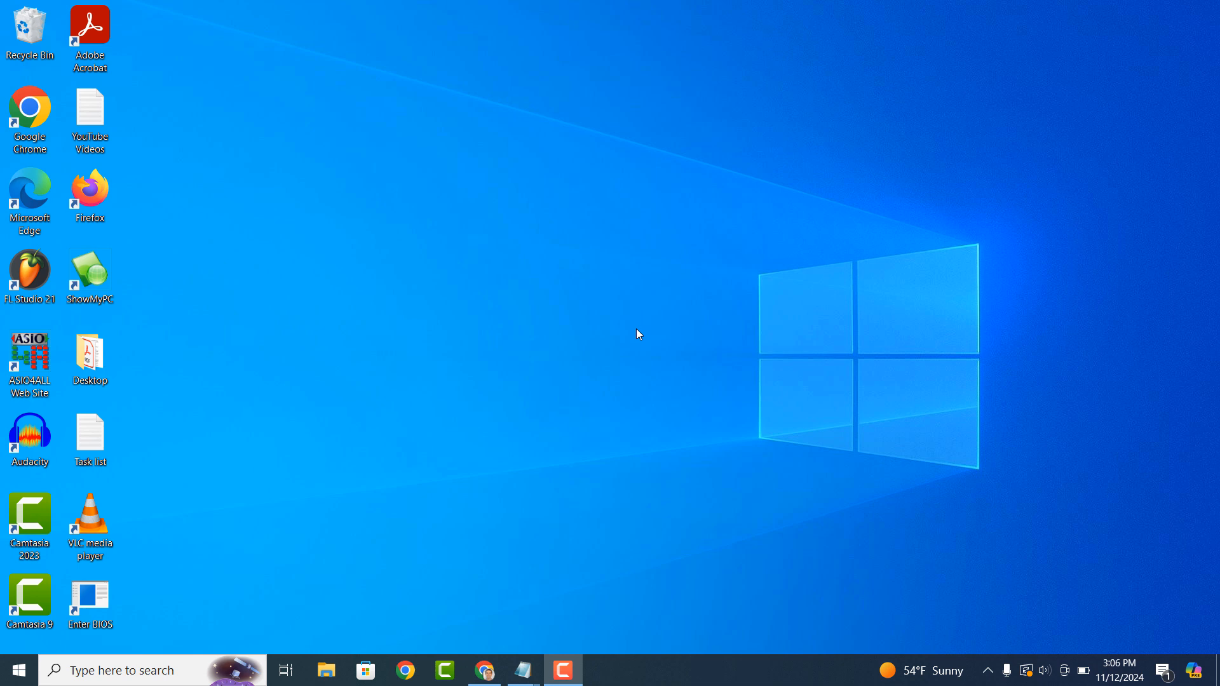
mouse_move(222, 652)
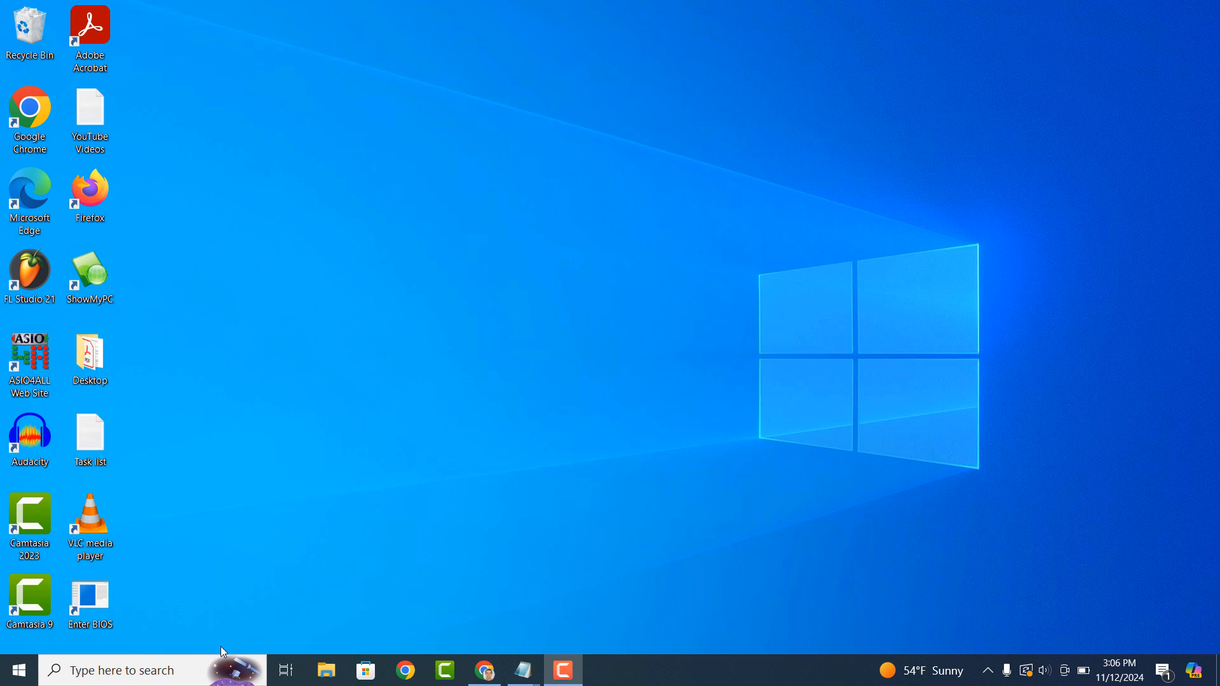
- Search for Command Prompt and run it as administrator
text(Command Prompt)
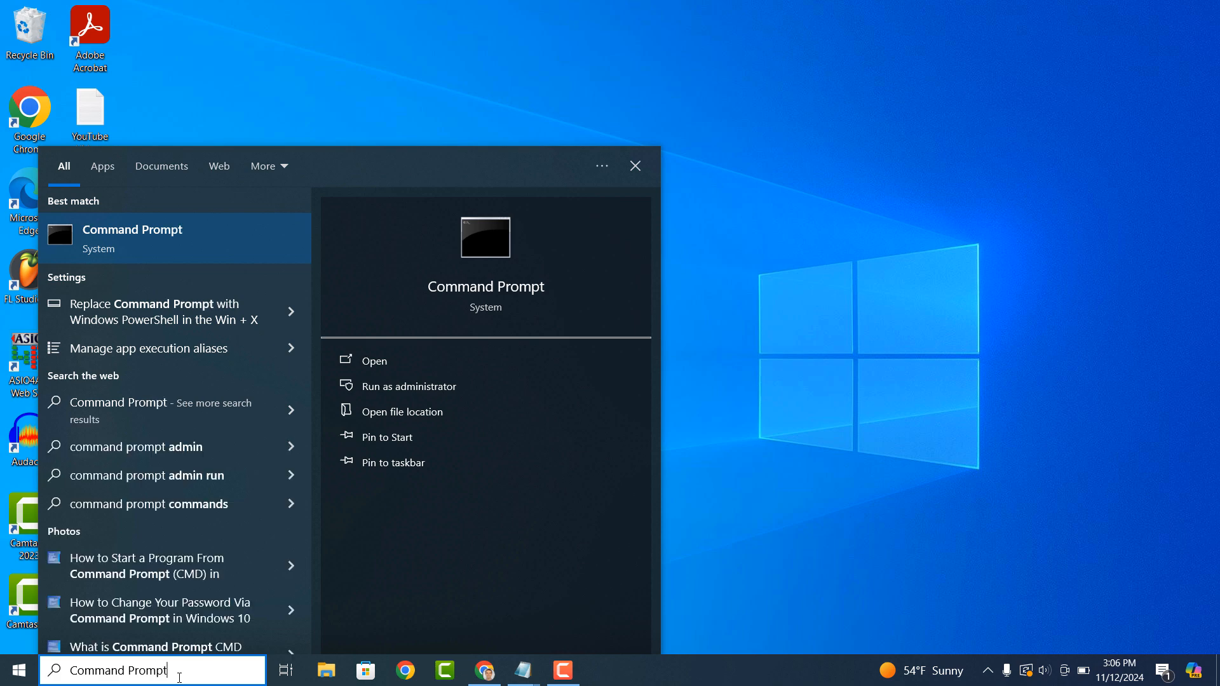
right_click(132, 237)
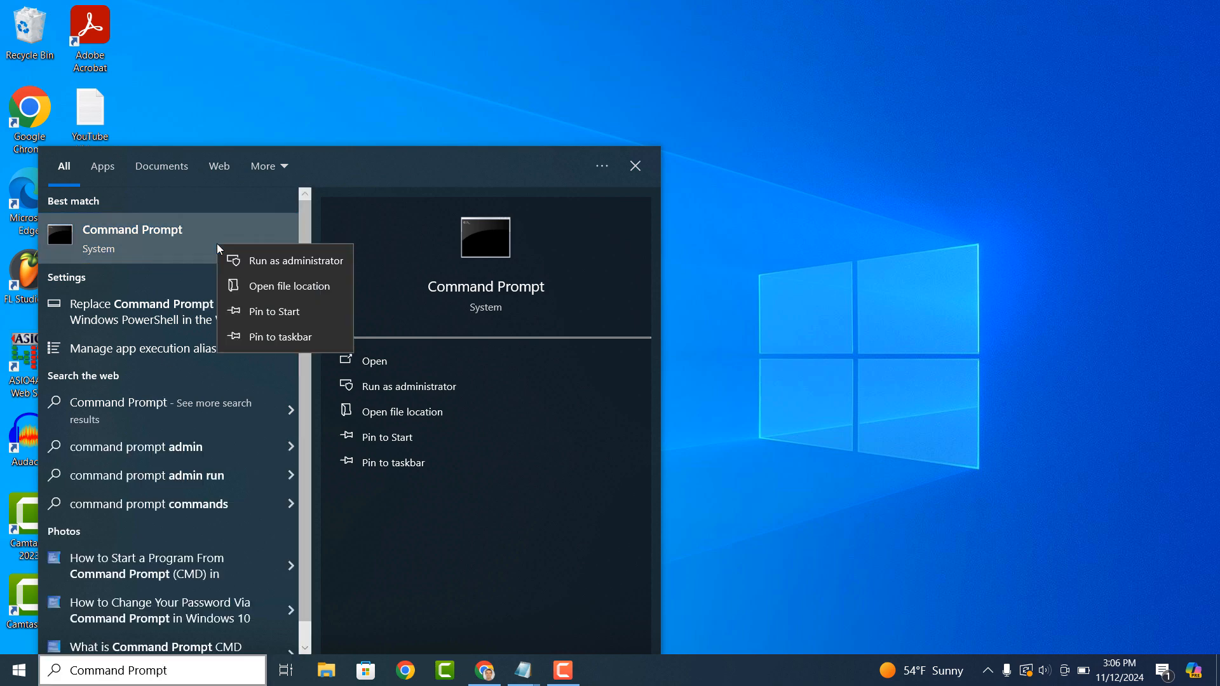
click(294, 260)
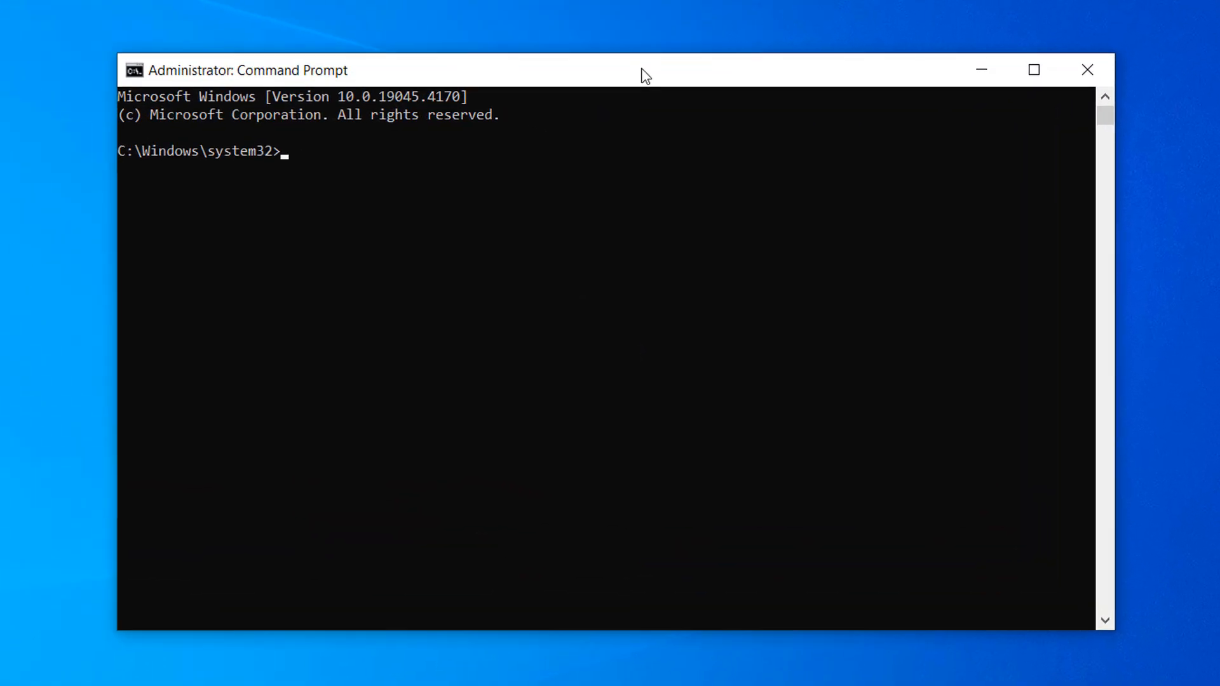
- Run 'wmic product get name' to list installed programs
text(wmi)
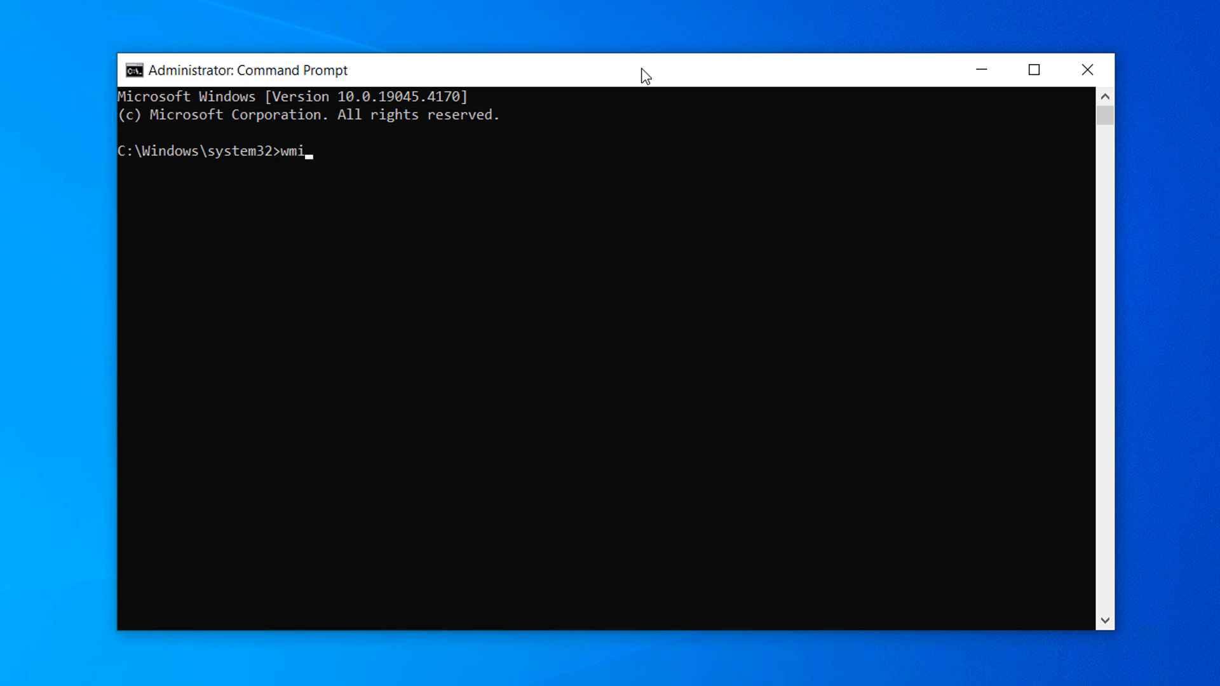
text(c produ)
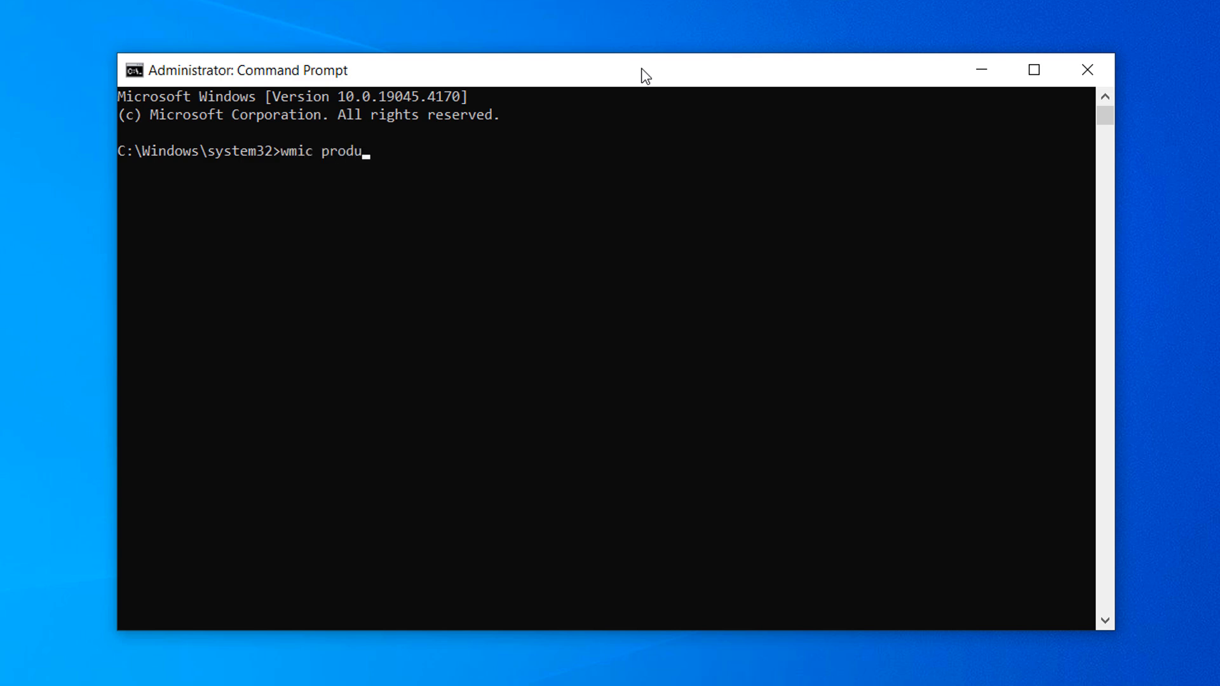
text(ct get)
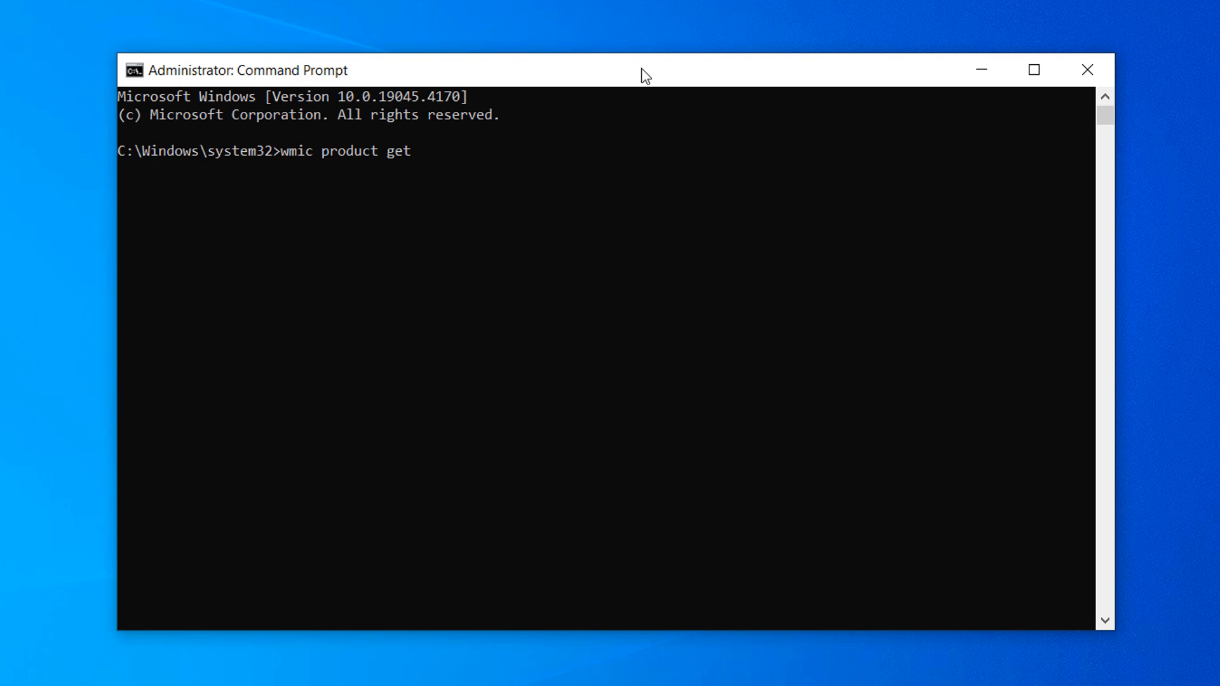
text(name)
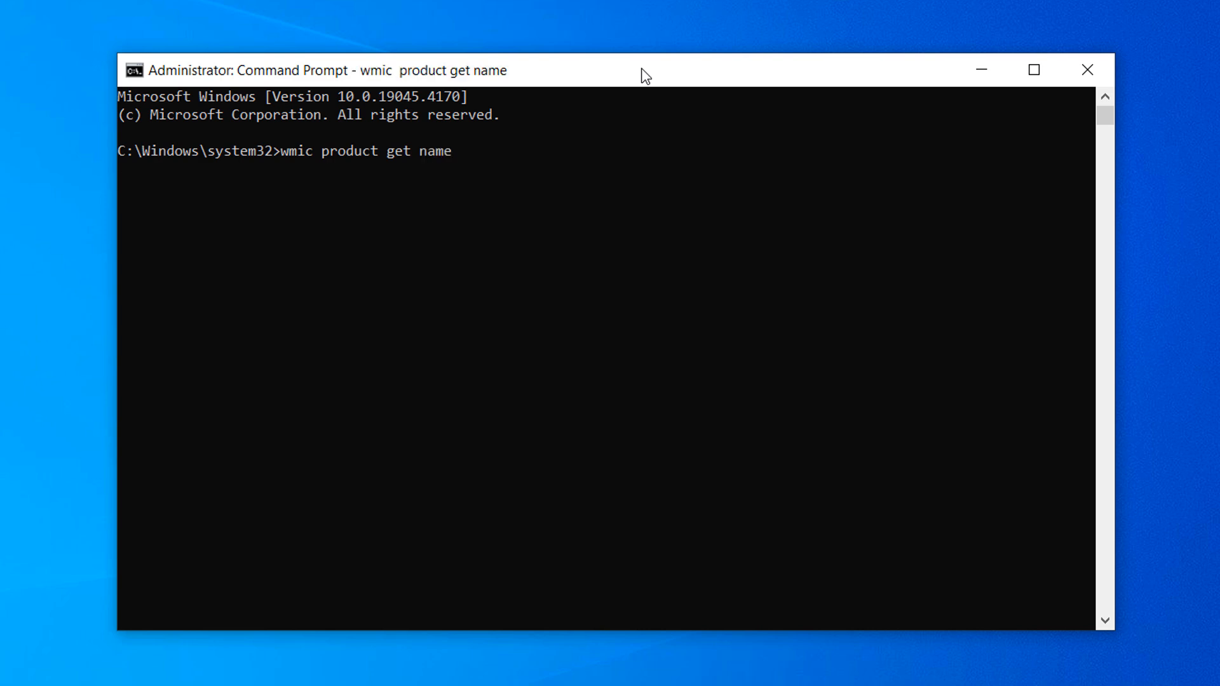
key(Return)
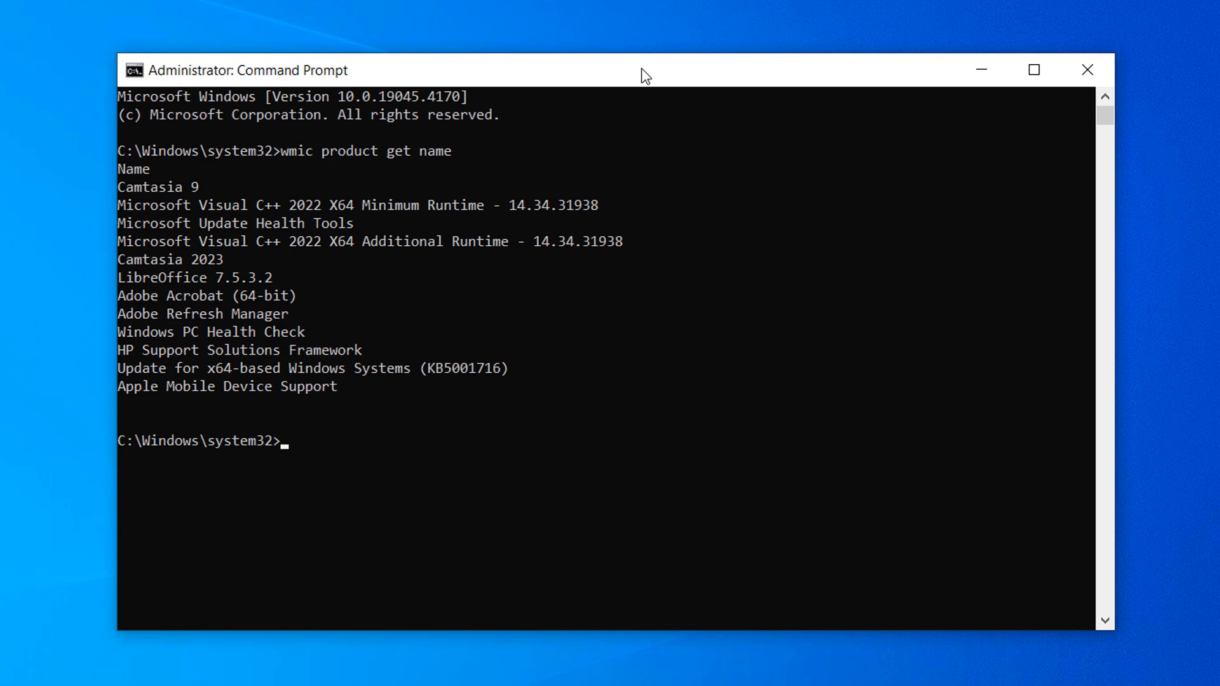
mouse_move(389, 180)
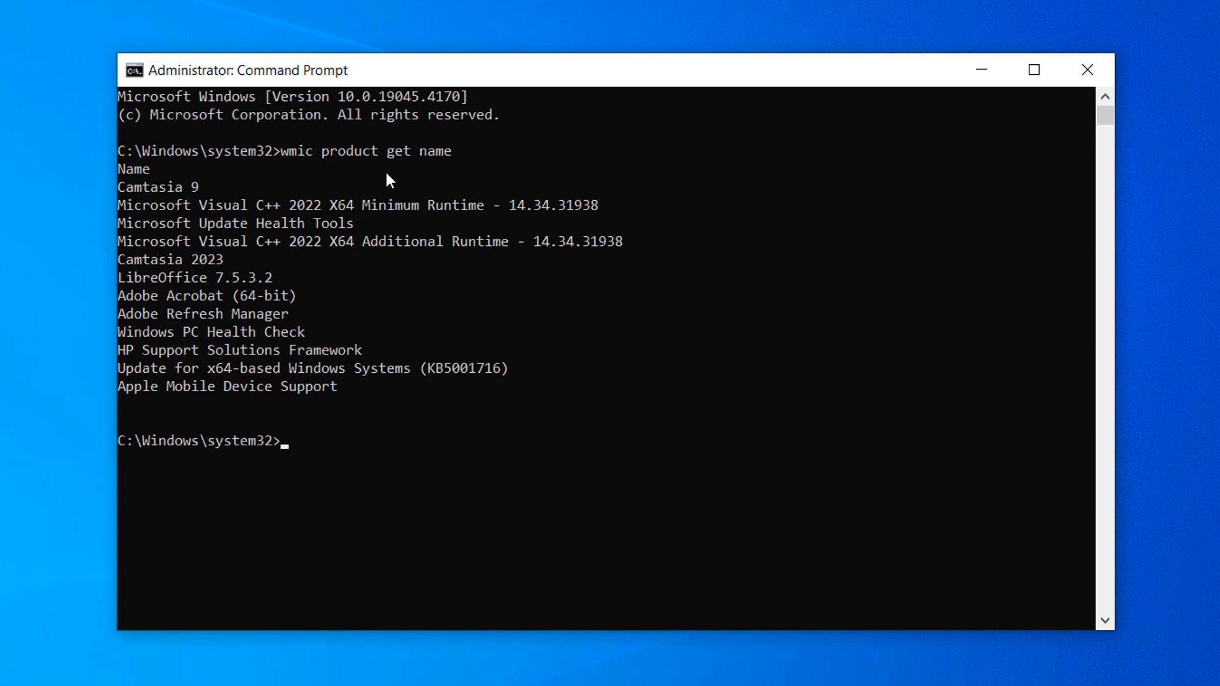
mouse_move(305, 308)
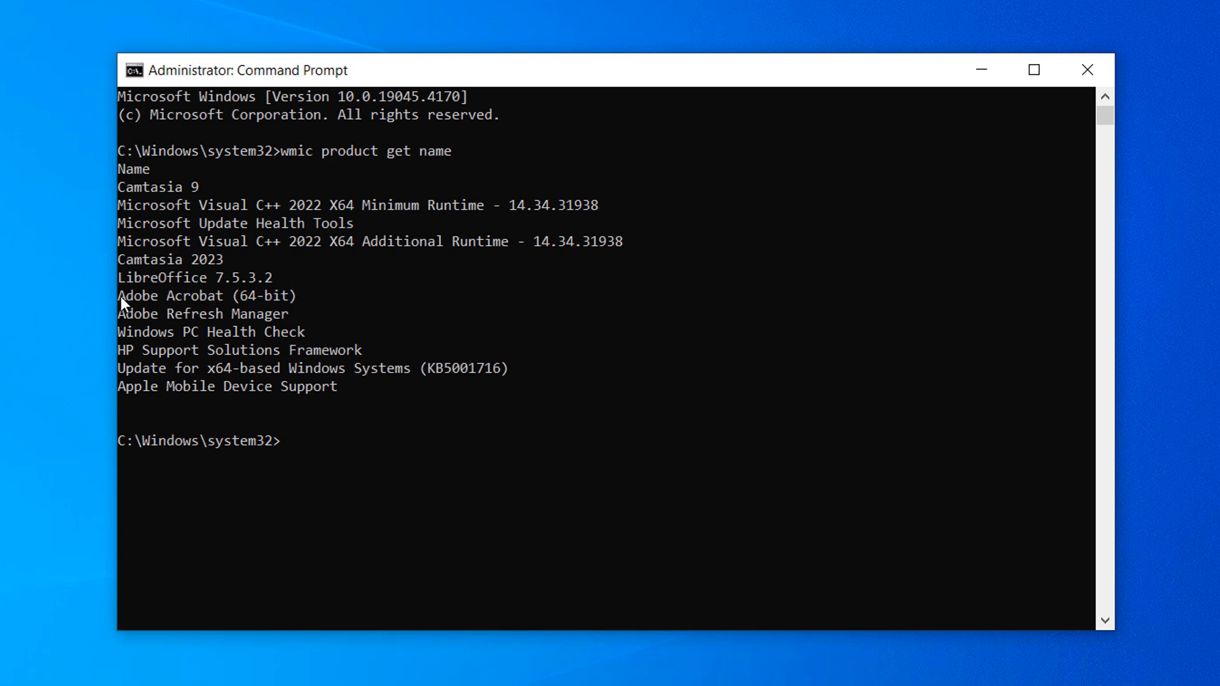
mouse_move(433, 476)
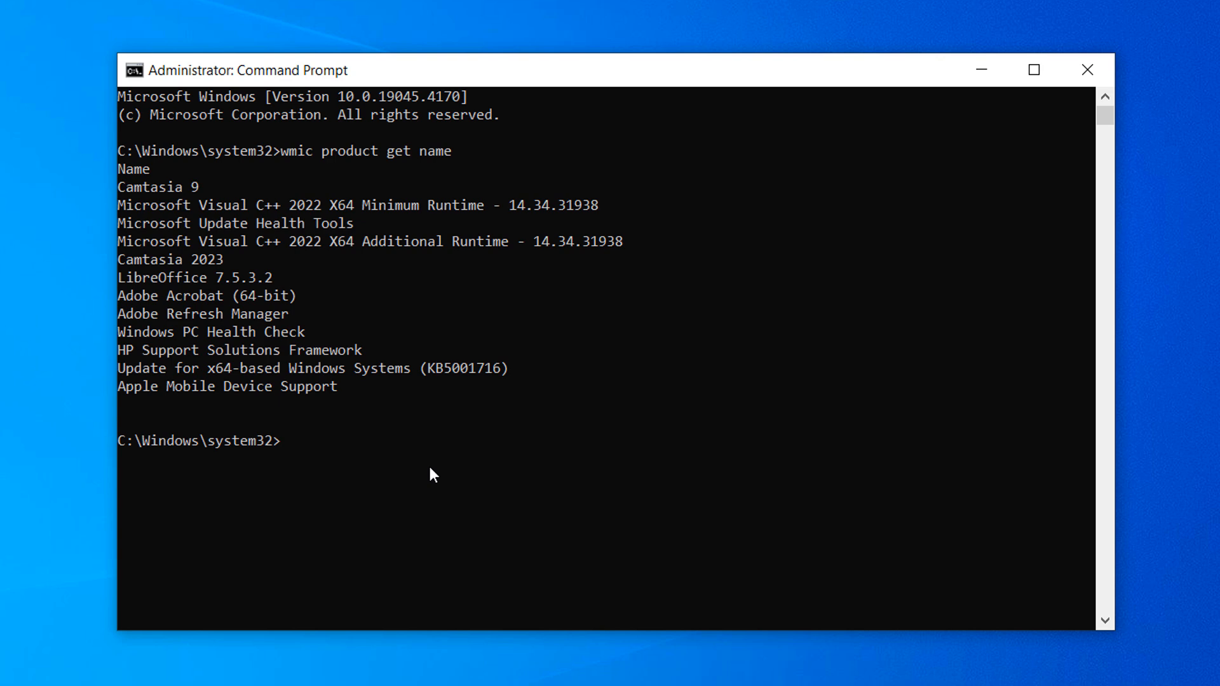
- Run 'wmic product where name="Adobe Acrobat (64-bit)" call uninstall'
text(wmic)
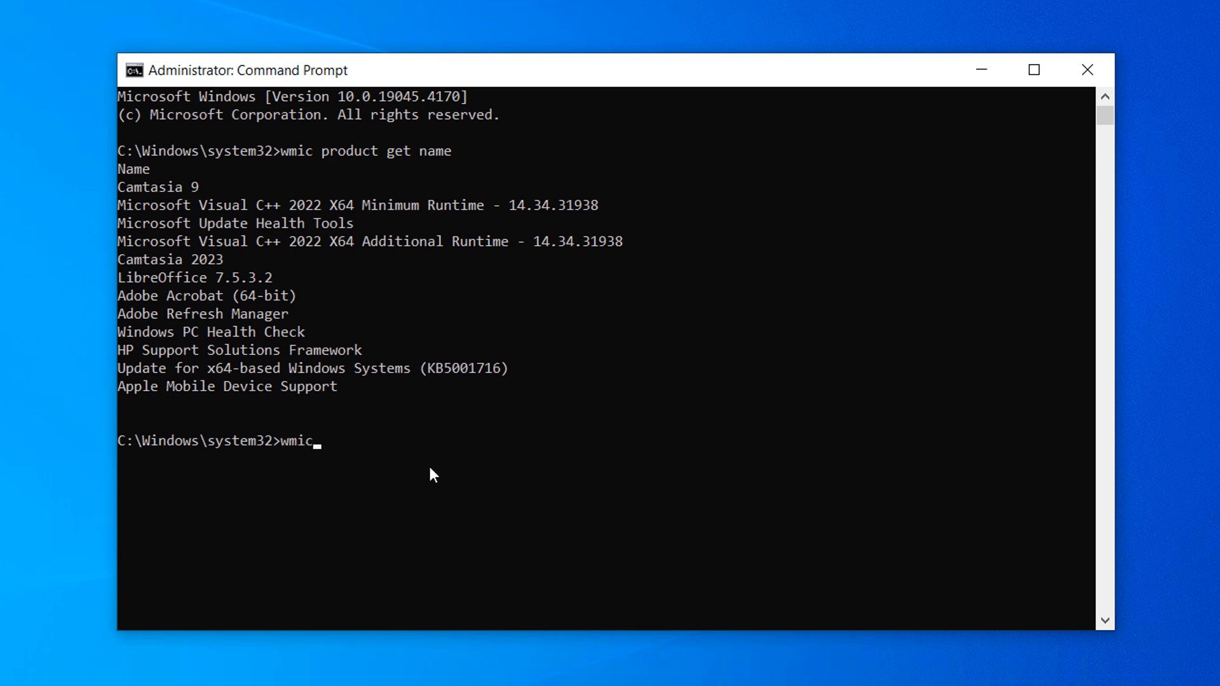
text(product)
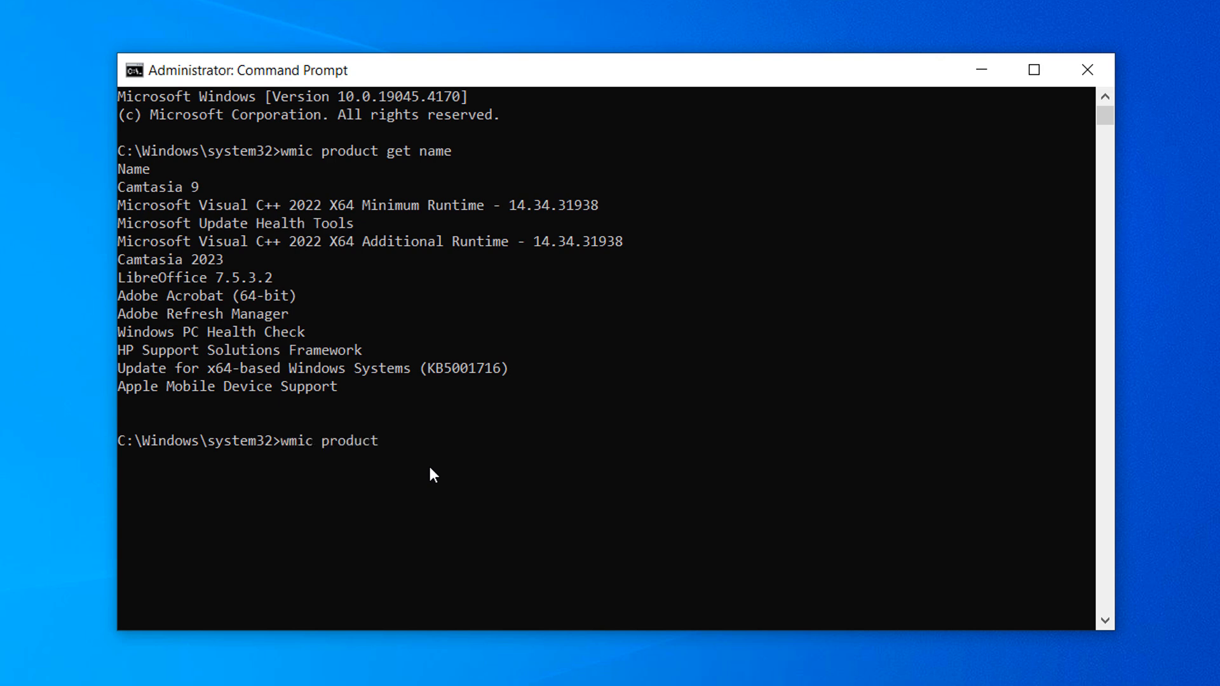
text(where)
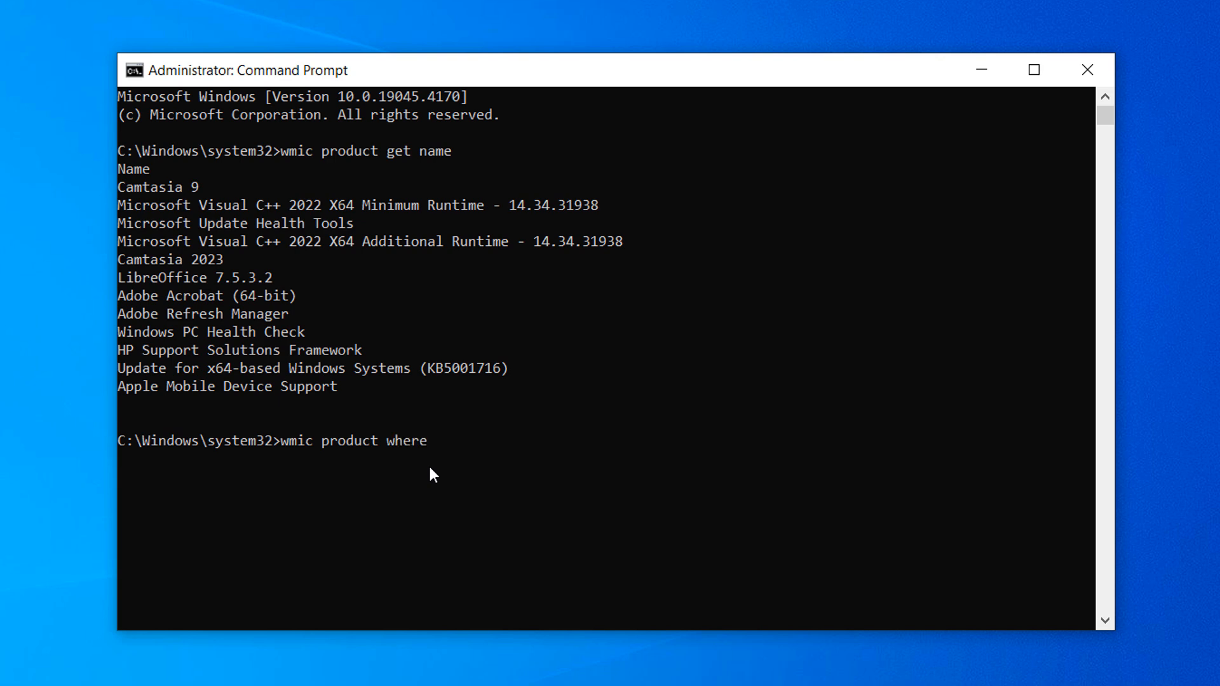
text(name=)
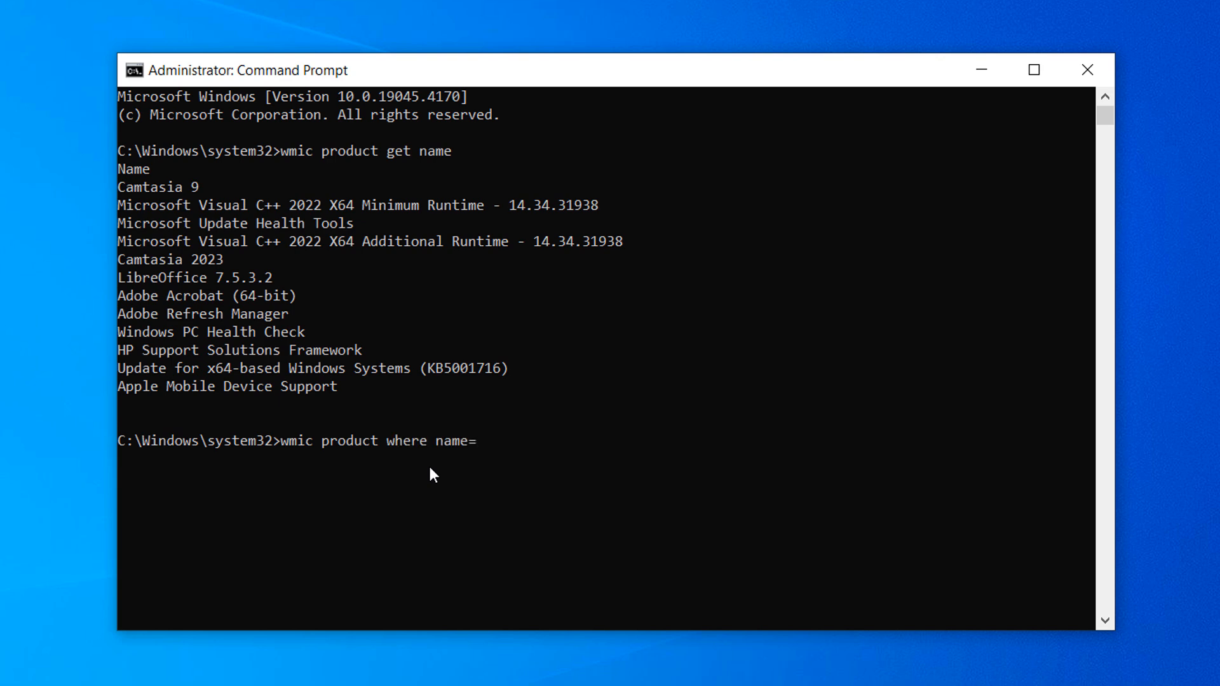
text(")
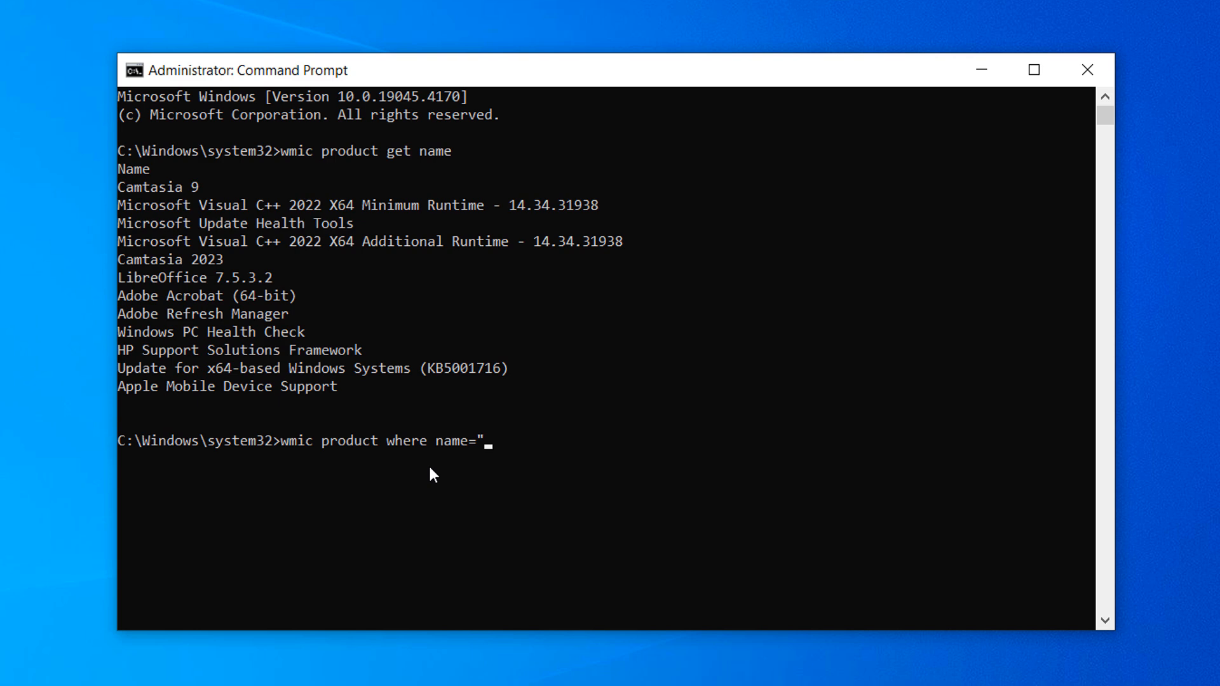
text(Adobe Acrobat (64-bit))
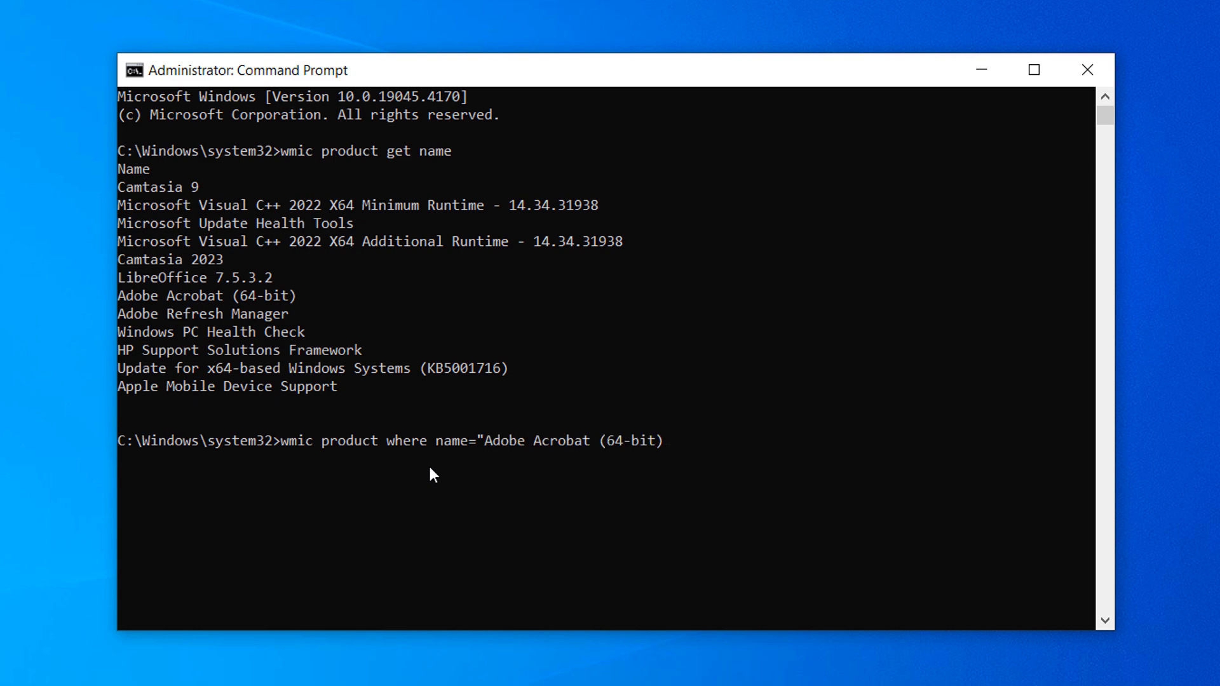
text(")
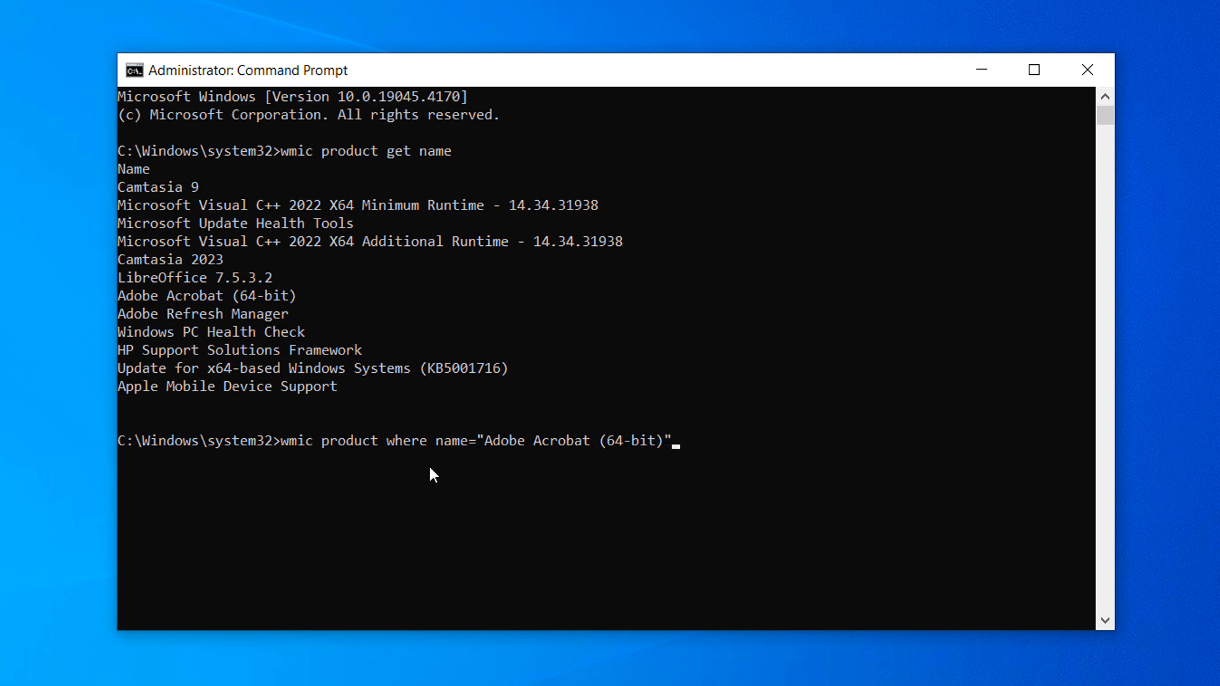
text(call)
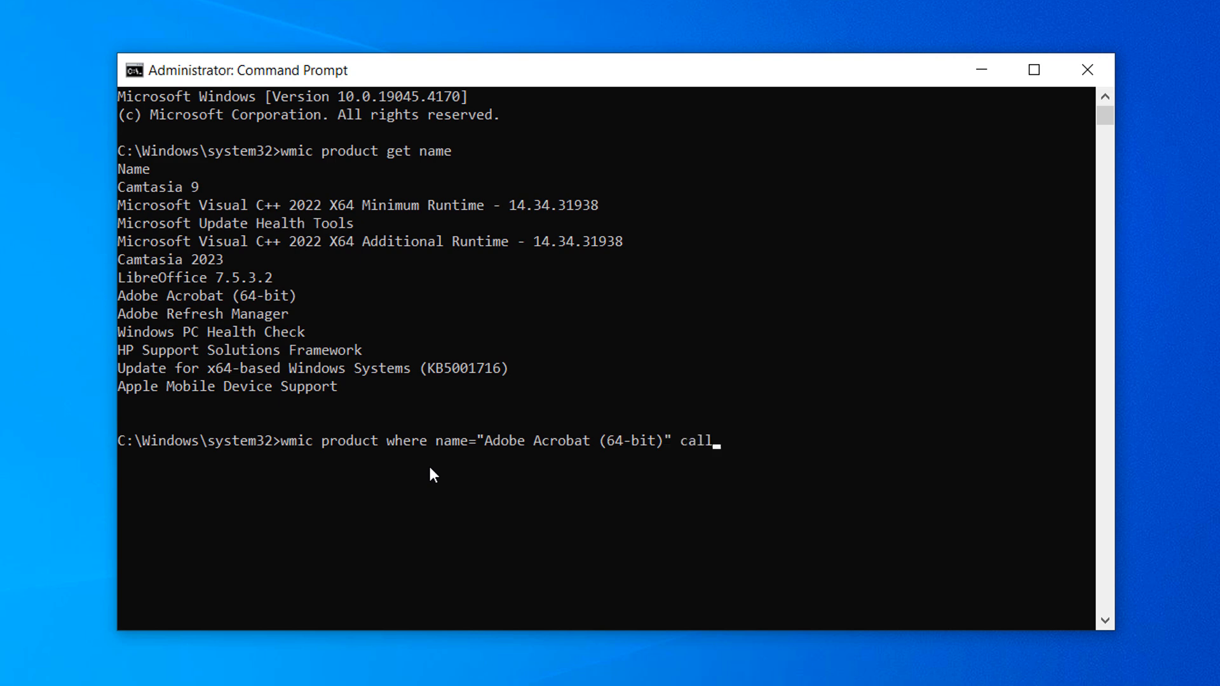
text(uninstall)
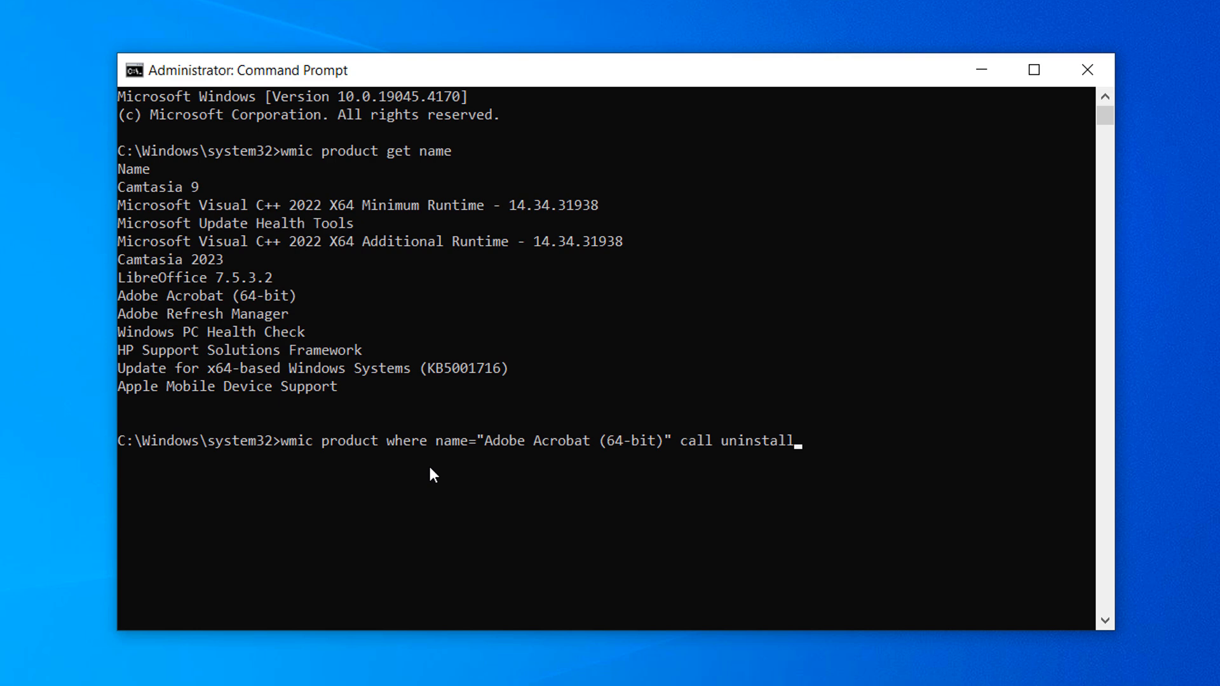
key(Return)
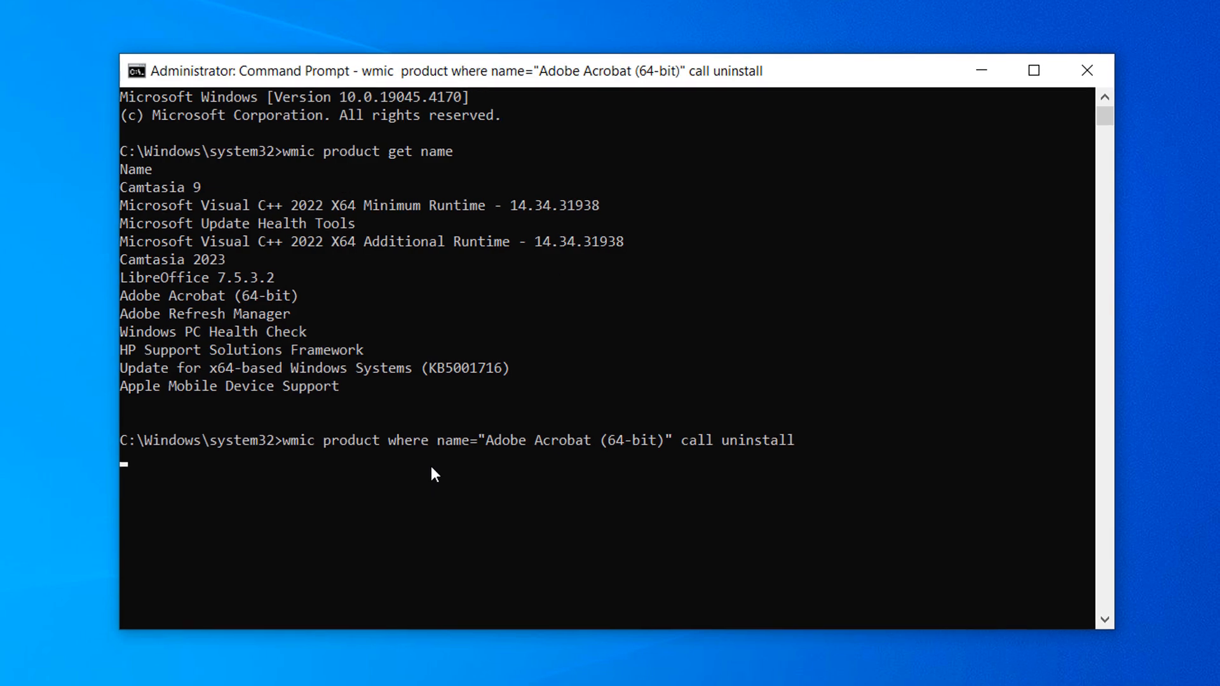
- After the uninstall, check the desktop and search Windows for 'Adobe Acrobat'
key(Return)
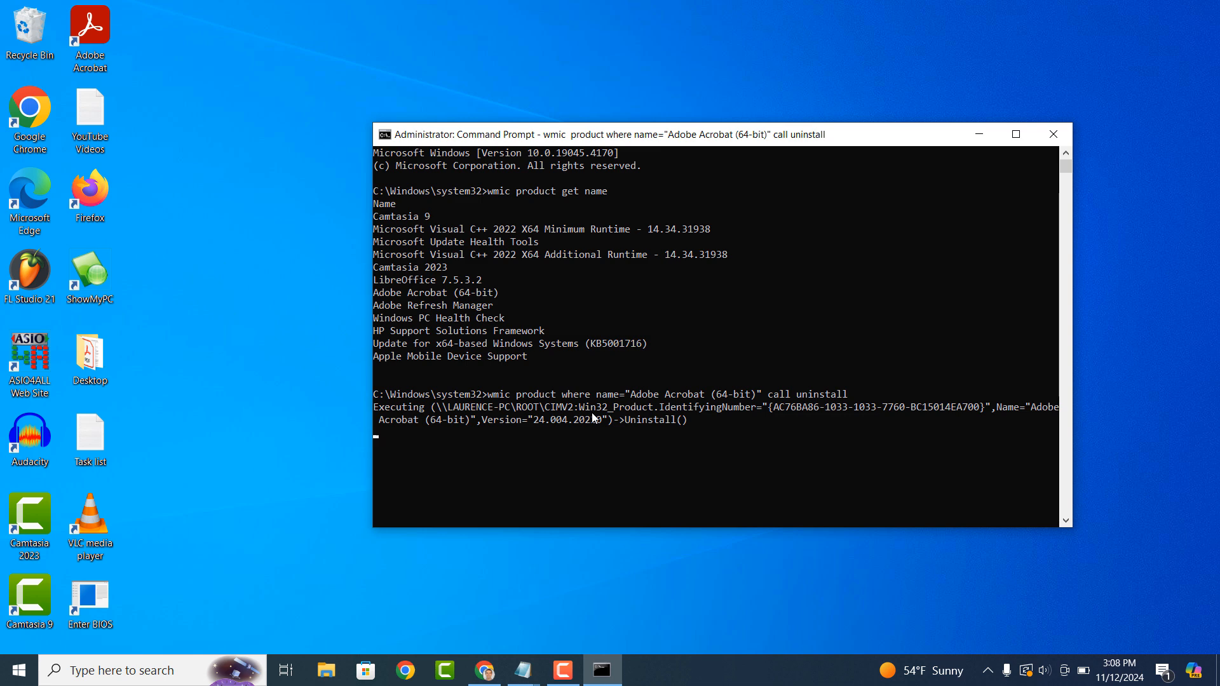
mouse_move(682, 454)
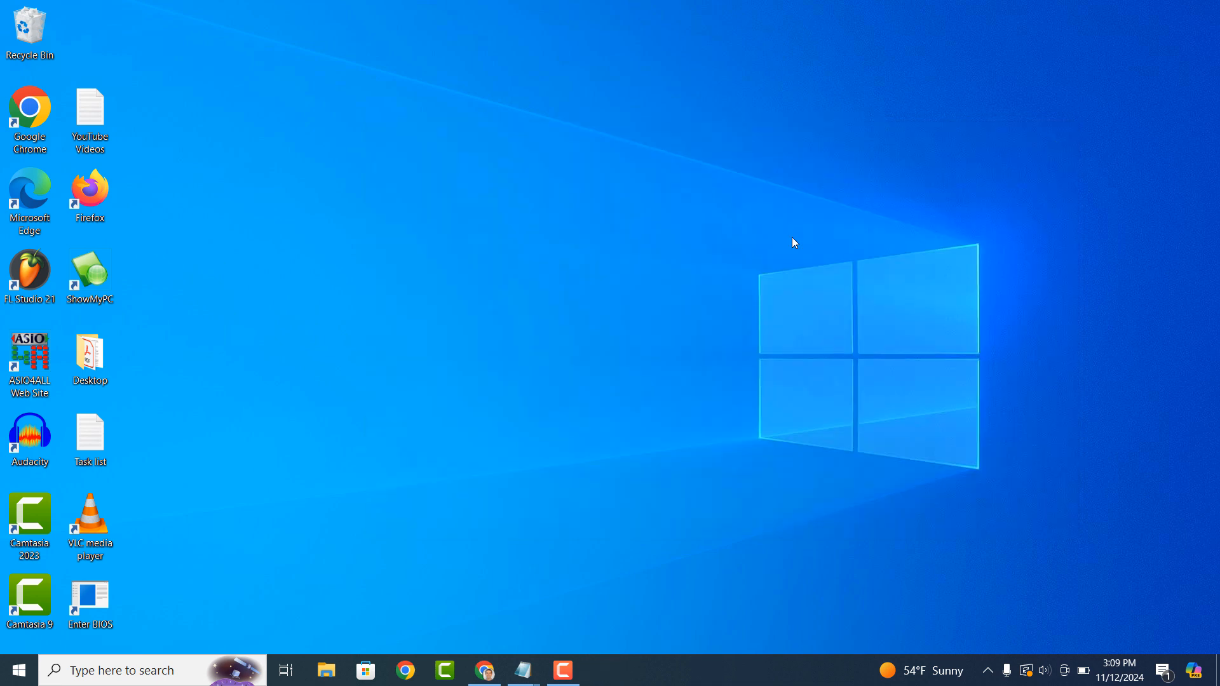
click(117, 669)
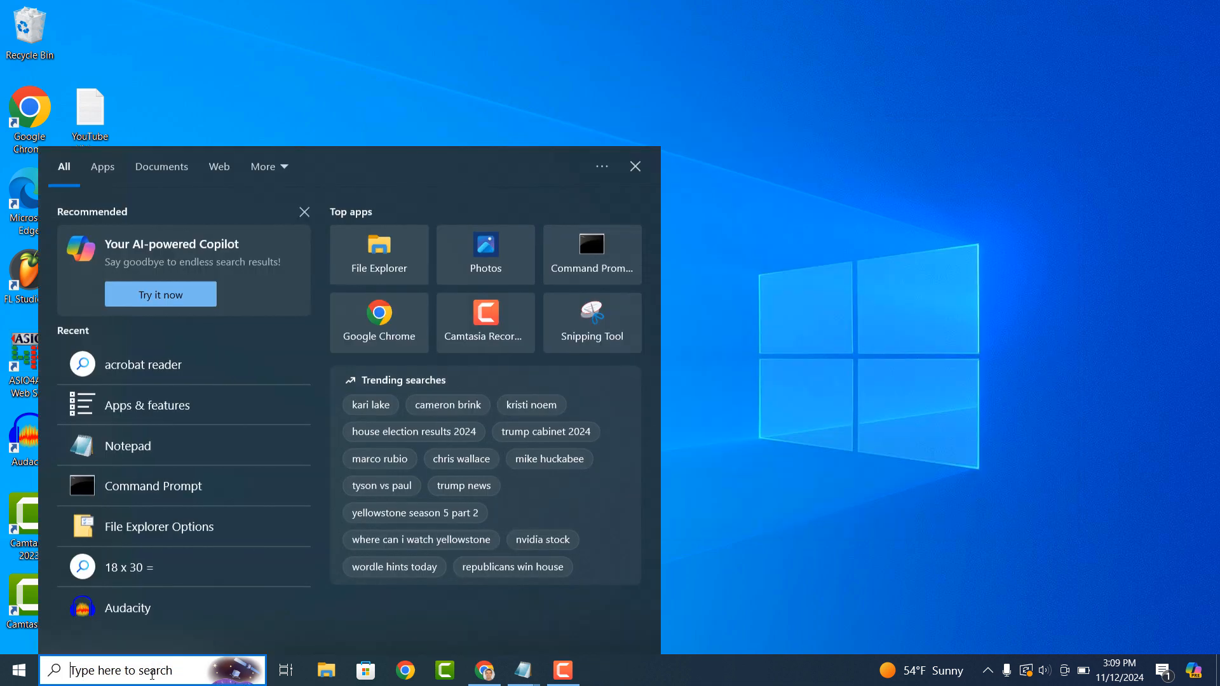
text(Adobe Acrobat)
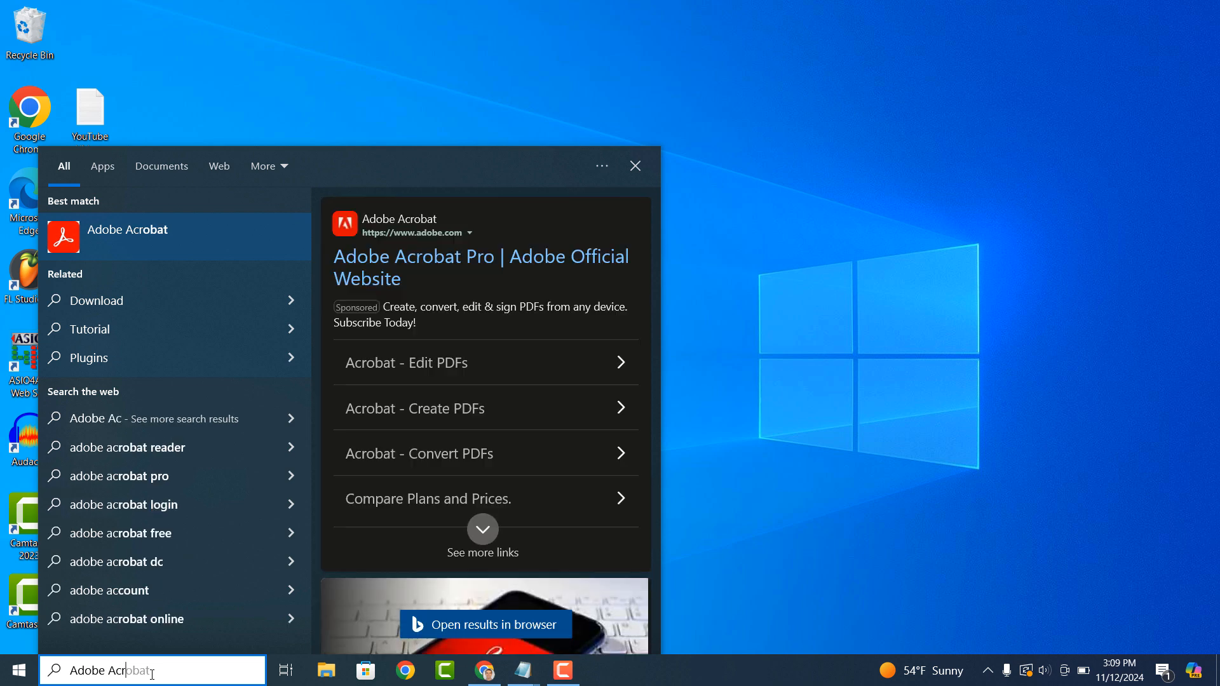